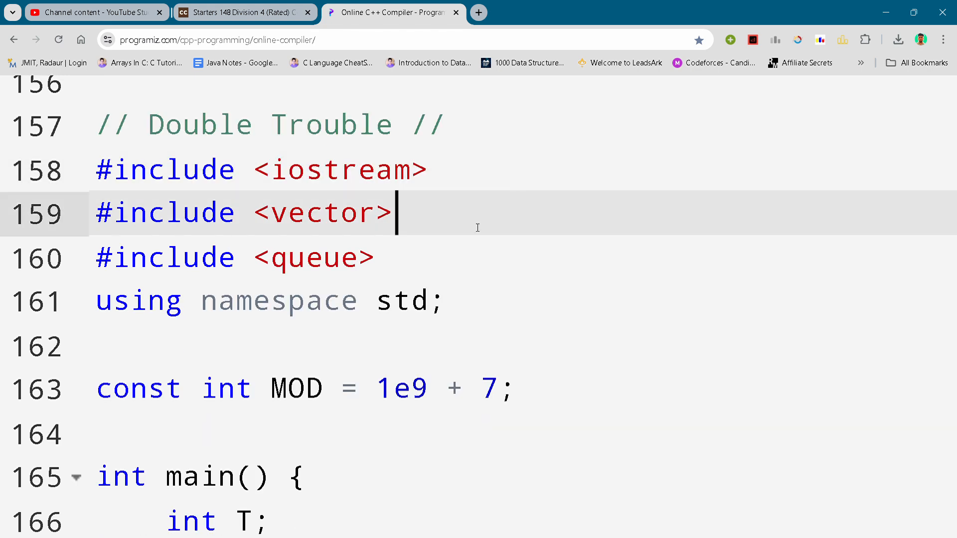
- Scroll the Double Trouble code past the includes to the loop pushing A[i] into minHeap
{"action": "left_click", "coordinate": [451, 257]}
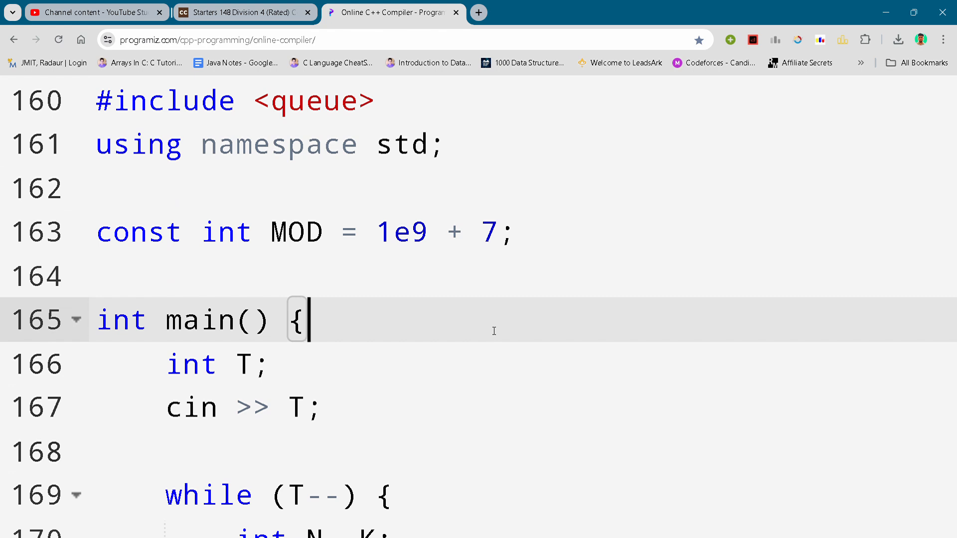
{"action": "scroll", "scroll_direction": "down", "scroll_amount": 3}
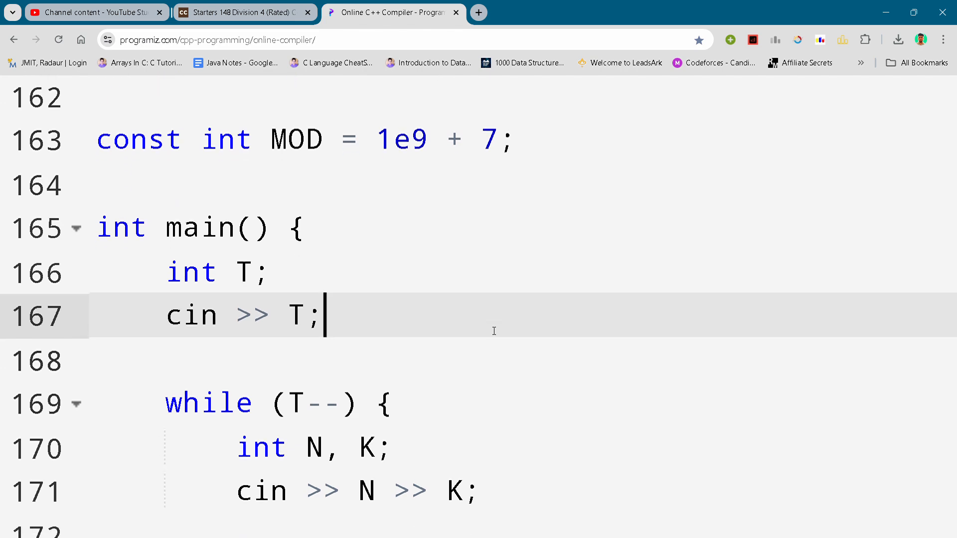
{"action": "scroll", "scroll_direction": "down", "scroll_amount": 3}
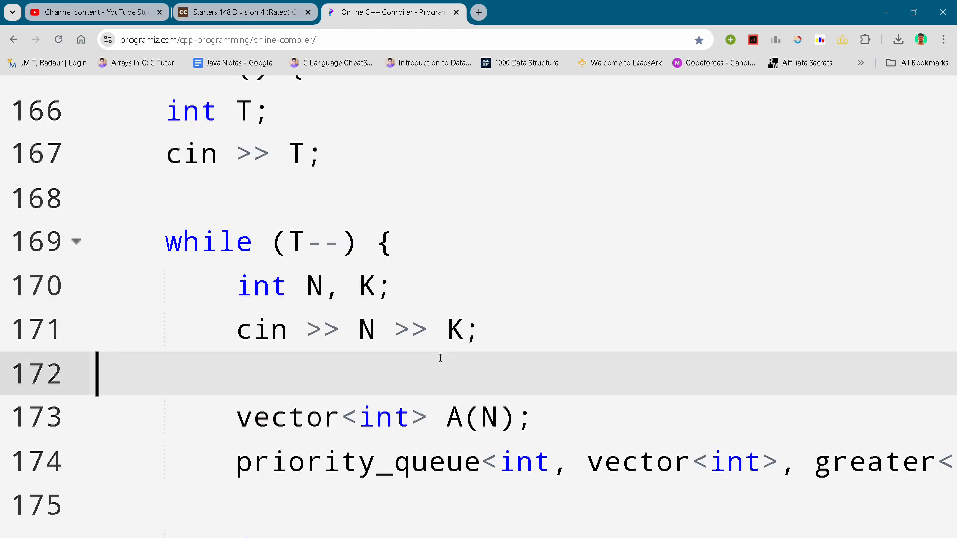
{"action": "scroll", "scroll_direction": "down", "scroll_amount": 3}
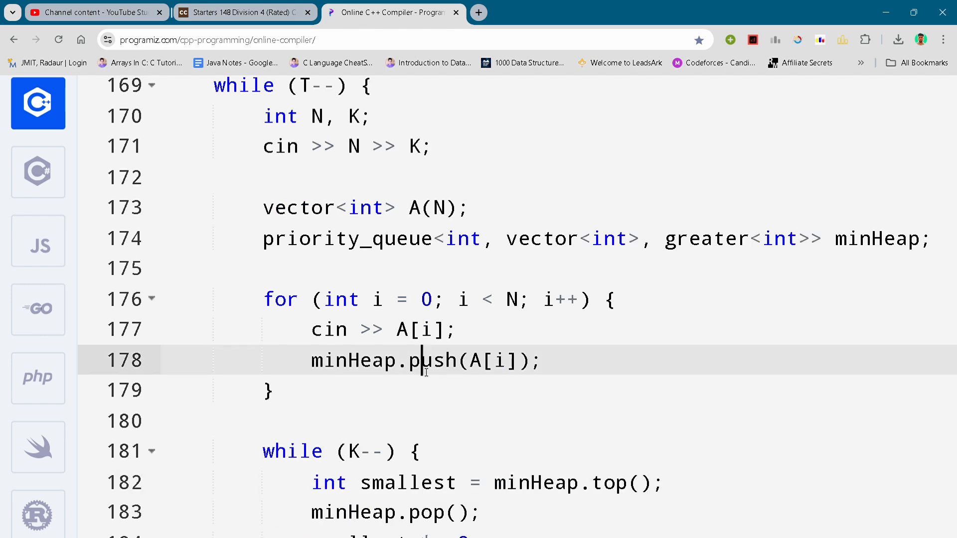
- Scroll through the doubling and modular summing loops to the final cout and return 0
{"action": "scroll", "scroll_direction": "down", "scroll_amount": 3}
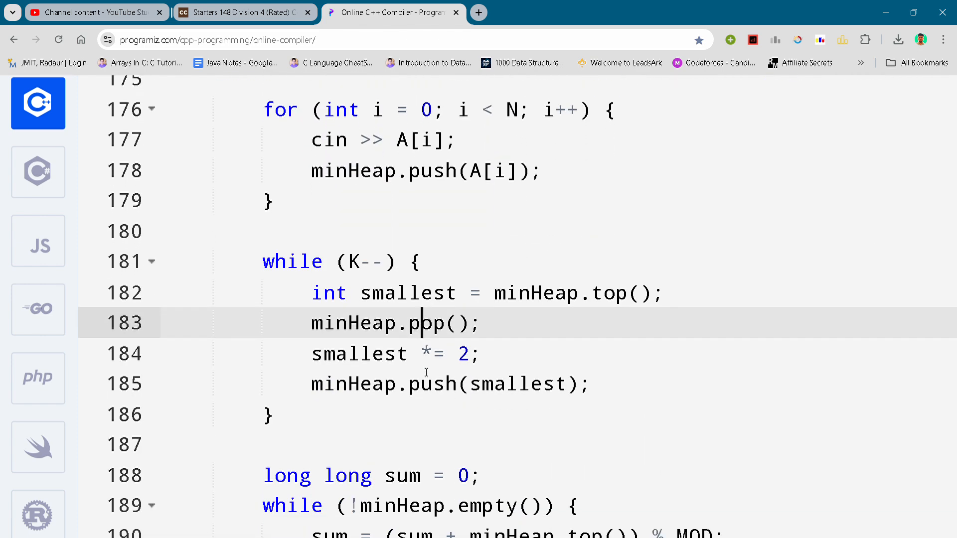
{"action": "scroll", "scroll_direction": "down", "scroll_amount": 3}
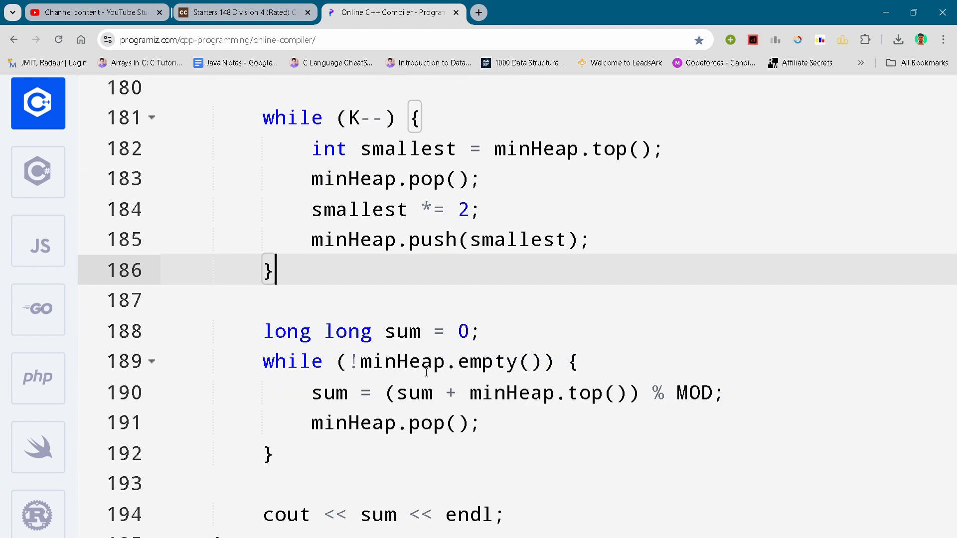
{"action": "scroll", "scroll_direction": "down", "scroll_amount": 3}
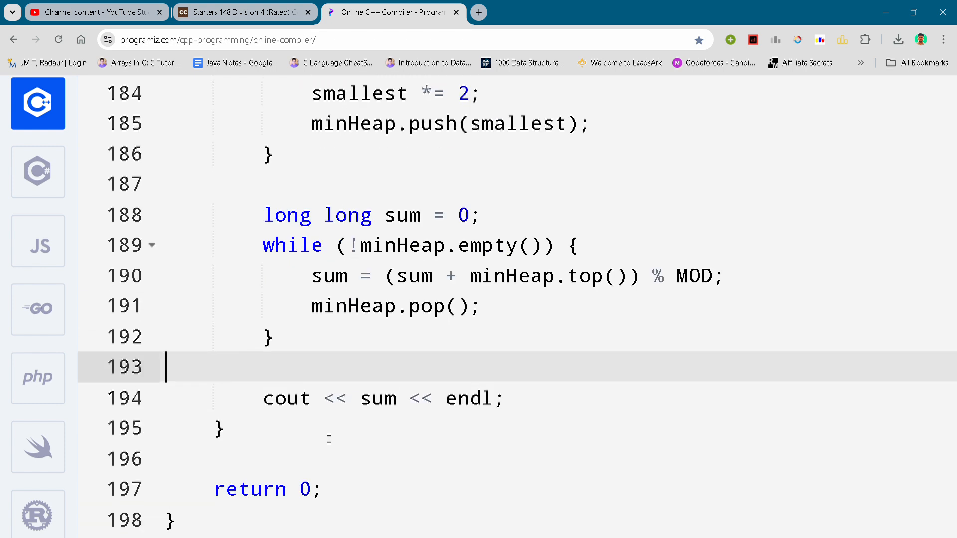
{"action": "scroll", "scroll_direction": "down", "scroll_amount": 3}
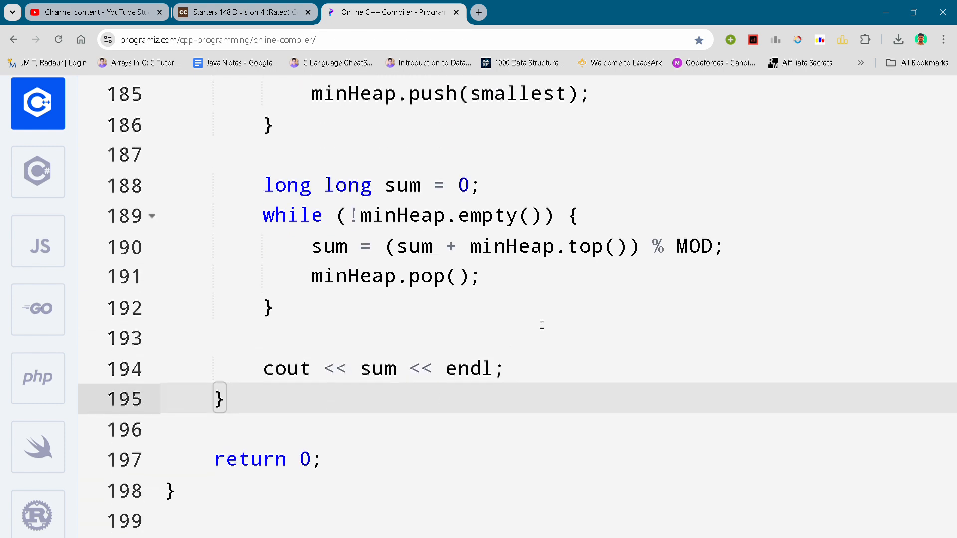
{"action": "left_click", "coordinate": [269, 307]}
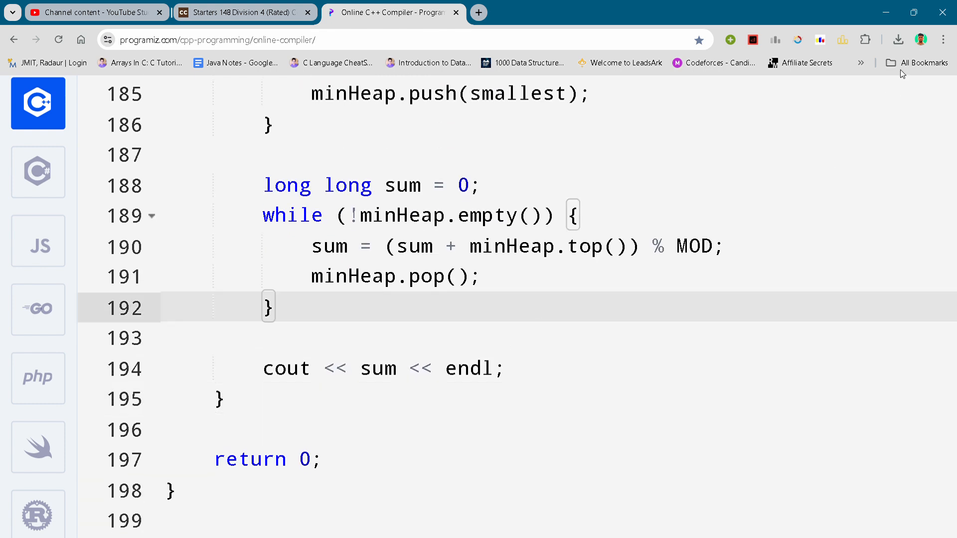